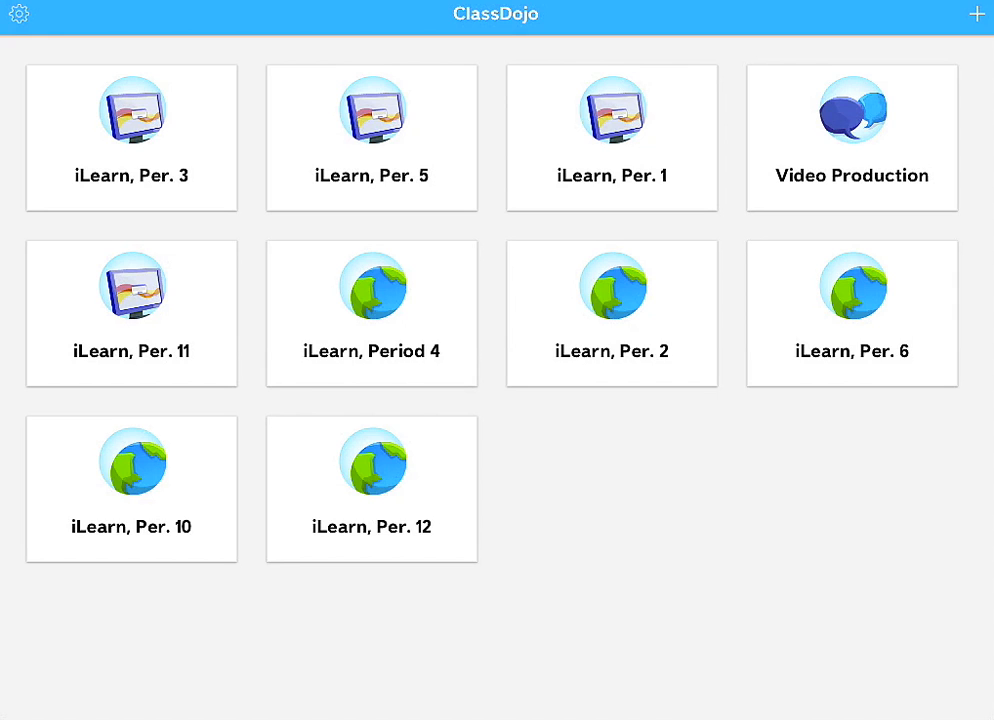
Step: Open the Add Class form with the + button on the class list
{"action": "left_click", "coordinate": [977, 14]}
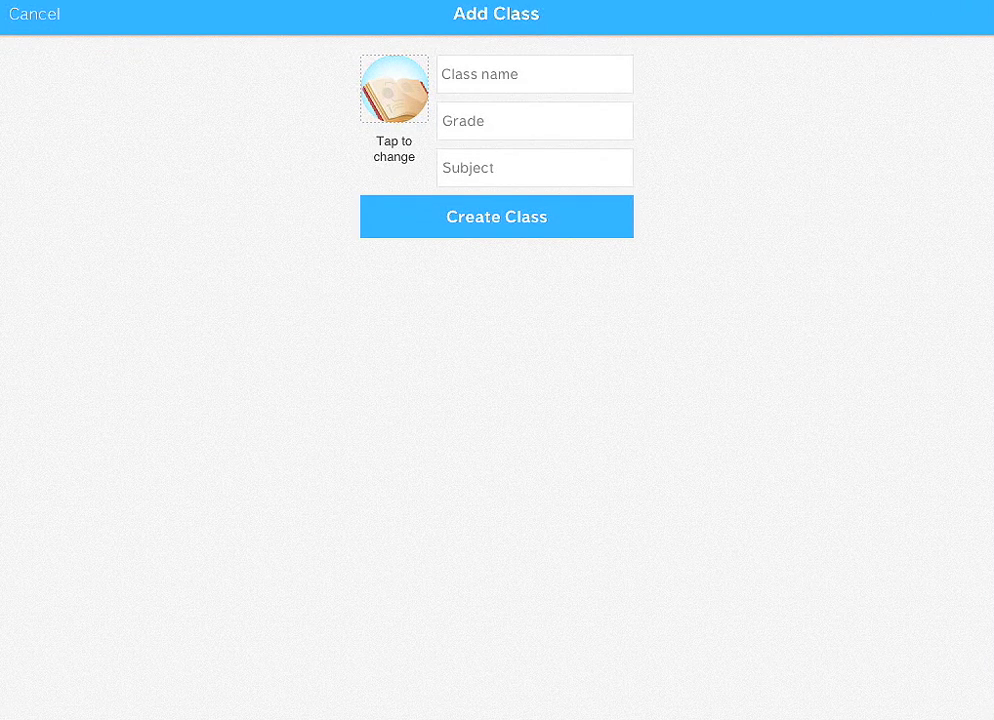
Step: Enter 'New class' as the class name
{"action": "left_click", "coordinate": [534, 74]}
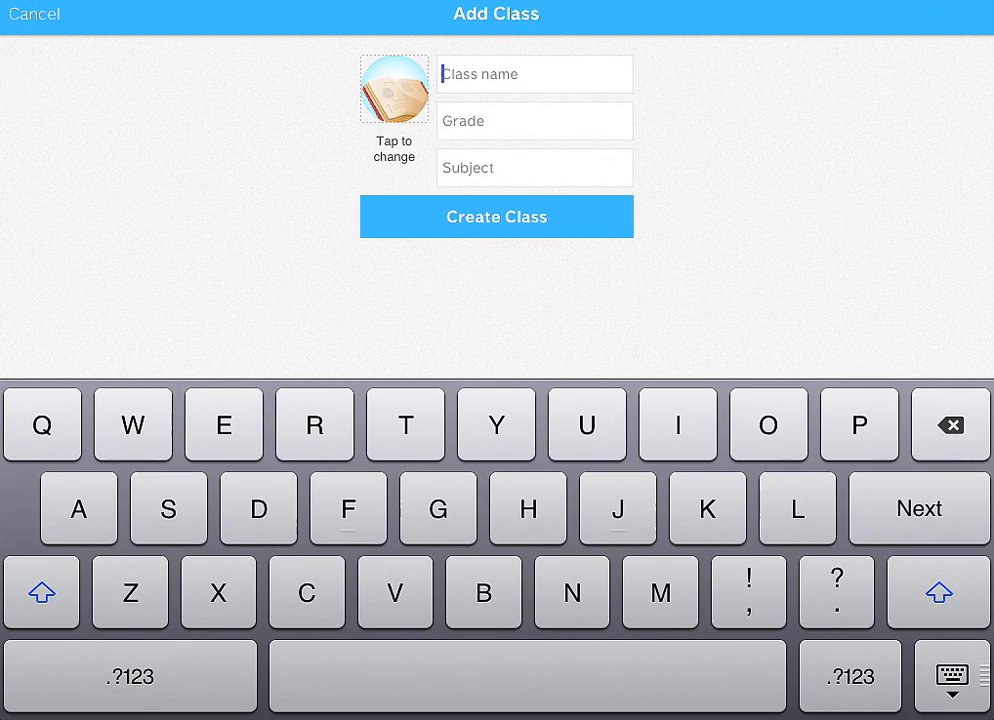
{"action": "type", "text": "Ne"}
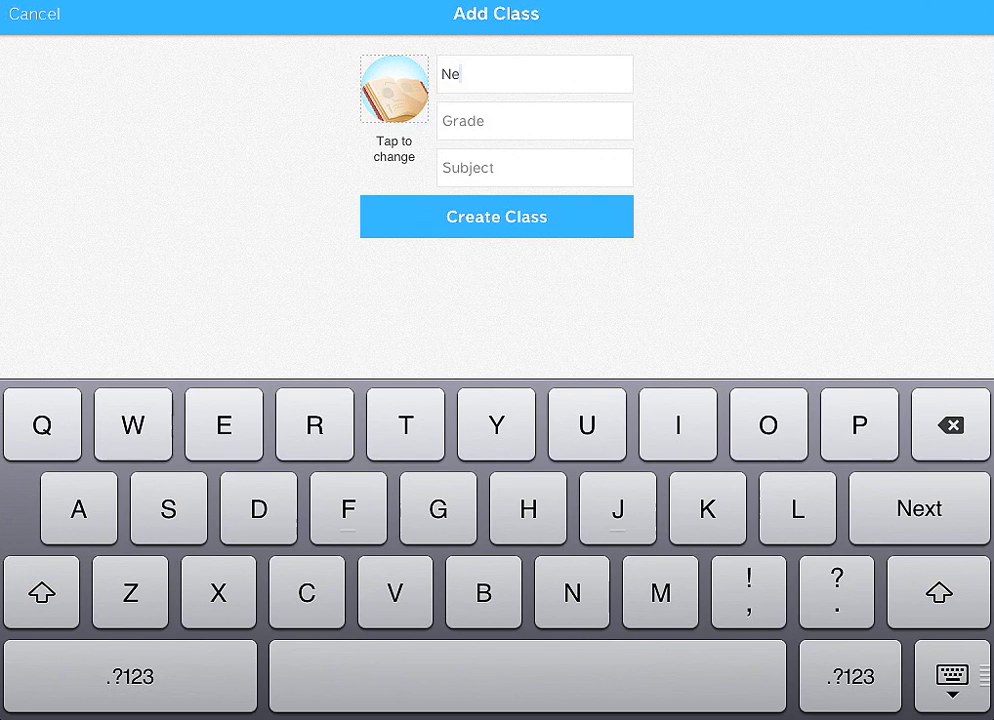
{"action": "type", "text": "w c"}
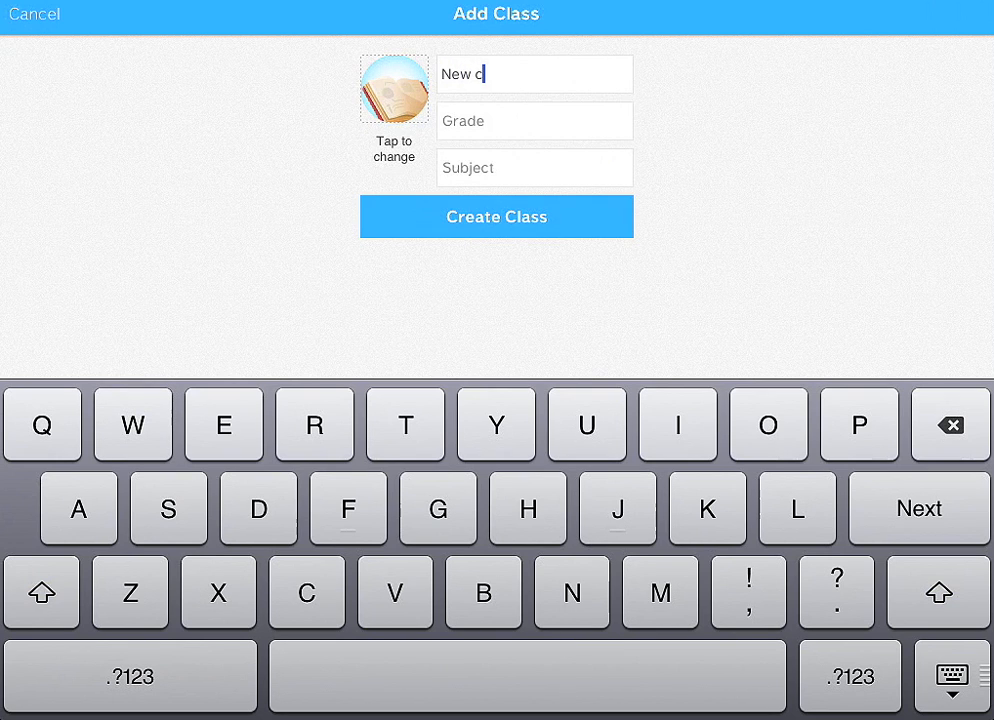
{"action": "type", "text": "lass"}
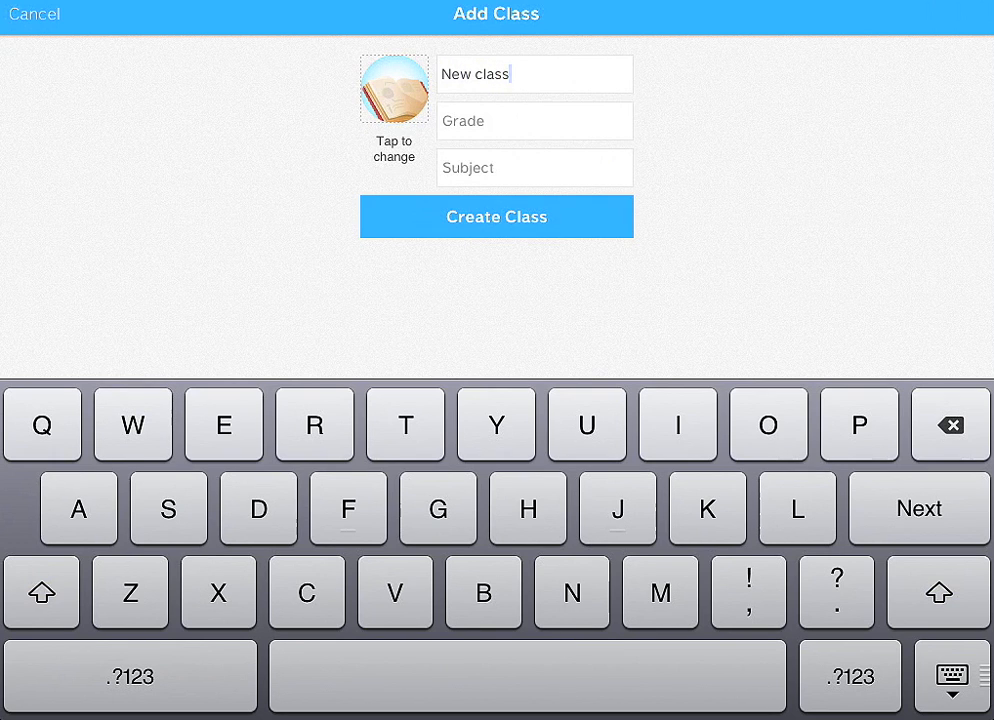
Step: Choose 3rd Grade, Special Education and the sports-balls picture, then create the class
{"action": "left_click", "coordinate": [535, 121]}
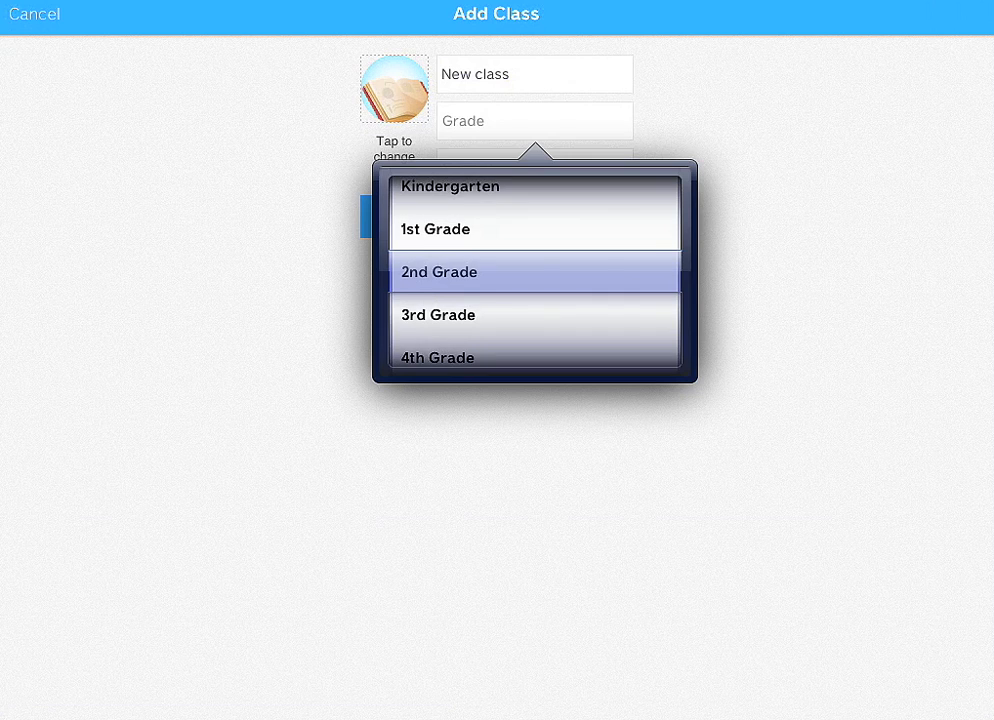
{"action": "left_click", "coordinate": [437, 314]}
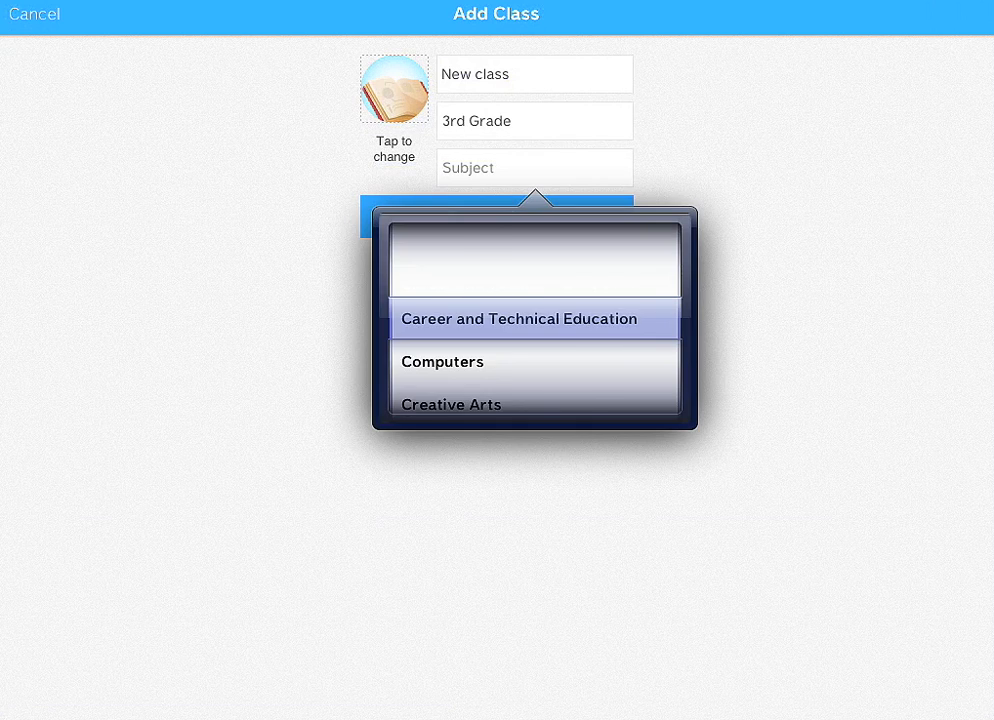
{"action": "scroll", "scroll_direction": "down", "scroll_amount": 3}
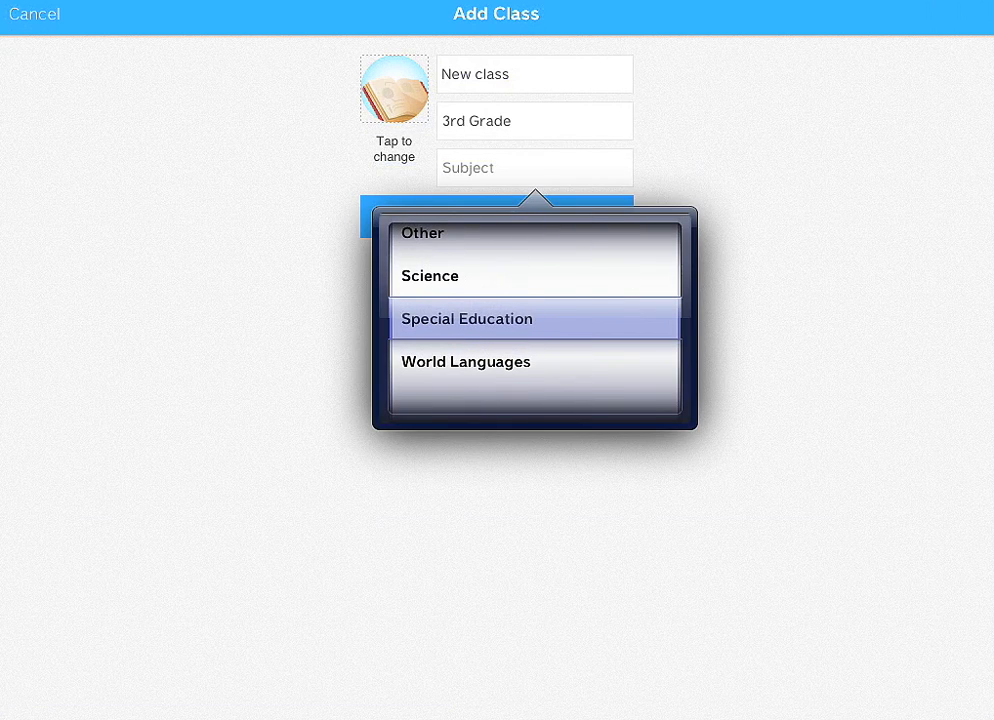
{"action": "left_click", "coordinate": [394, 90]}
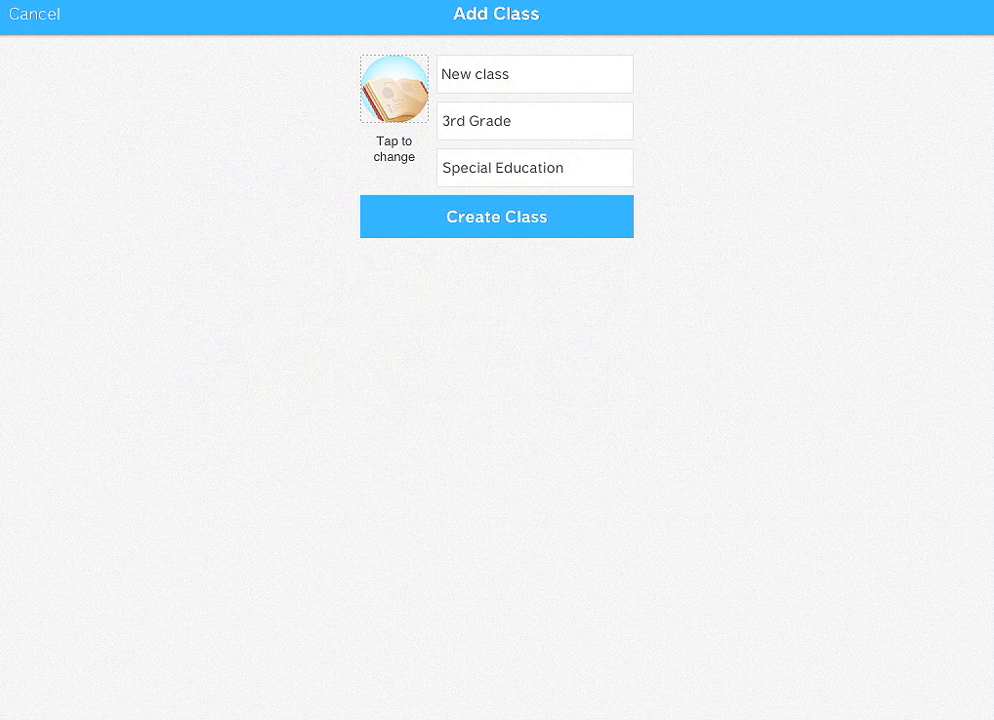
{"action": "left_click", "coordinate": [394, 89]}
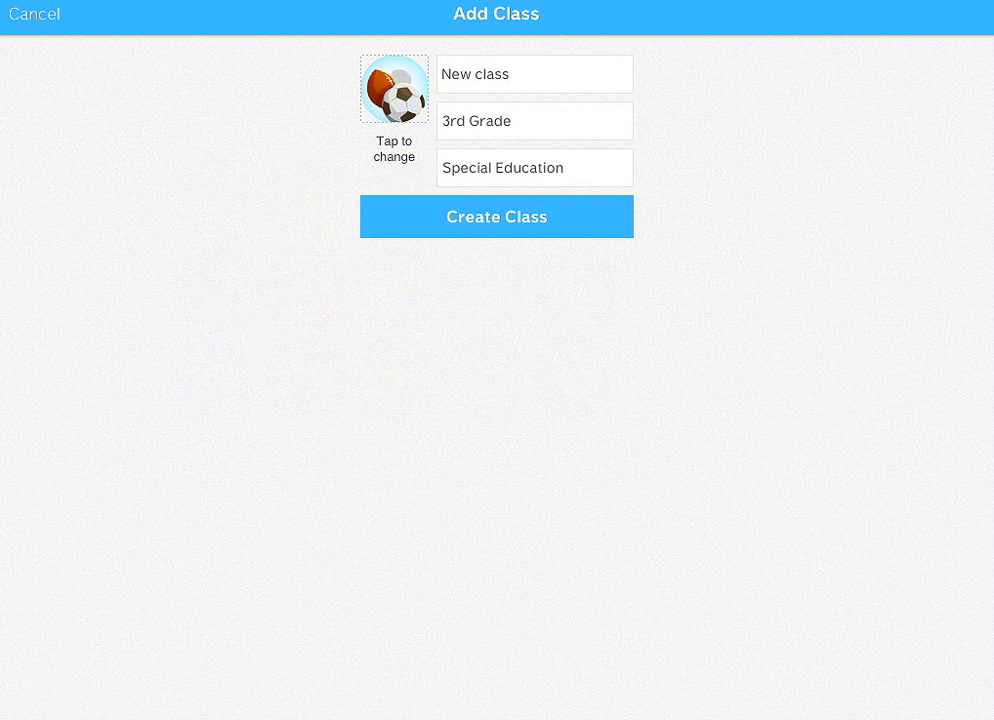
{"action": "left_click", "coordinate": [496, 216]}
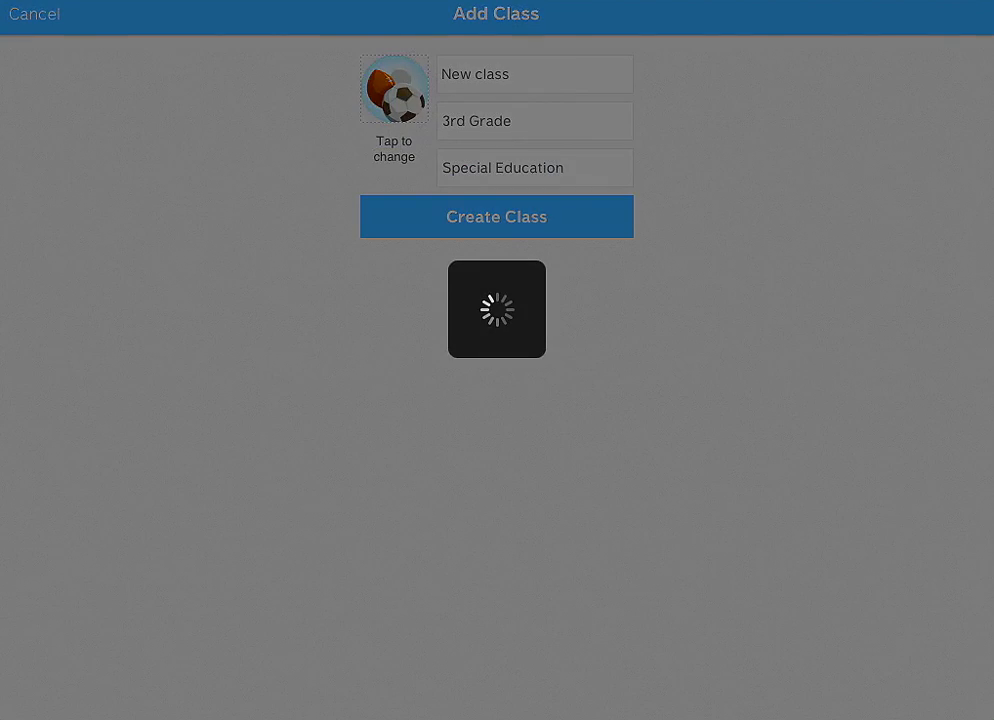
{"action": "left_click", "coordinate": [496, 216]}
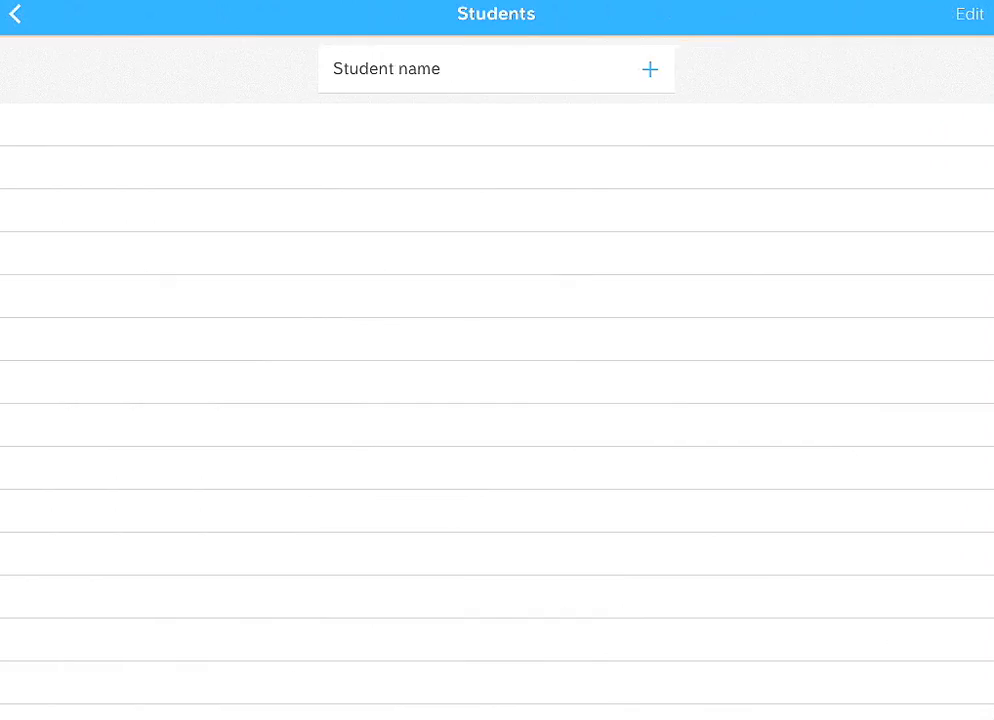
{"action": "left_click", "coordinate": [969, 14]}
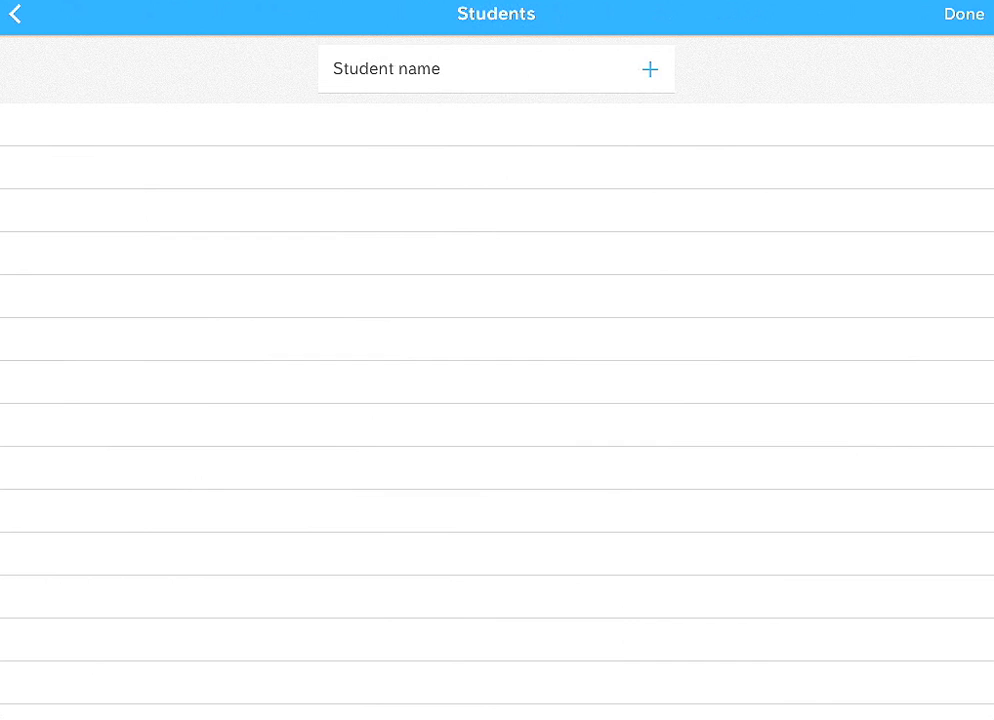
{"action": "left_click", "coordinate": [496, 68]}
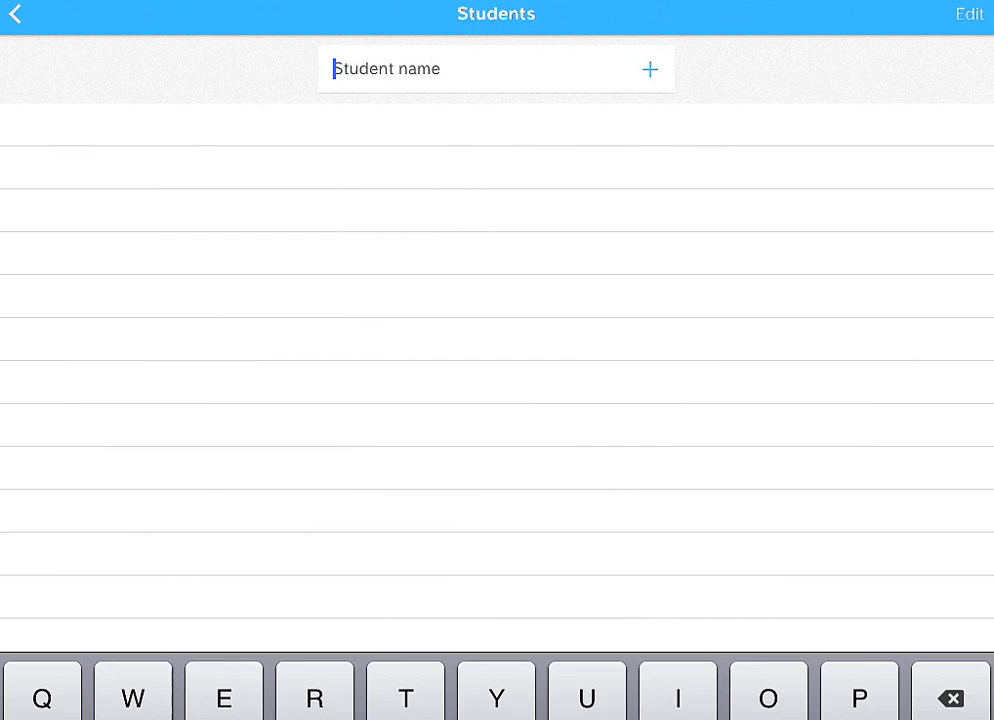
{"action": "type", "text": "N"}
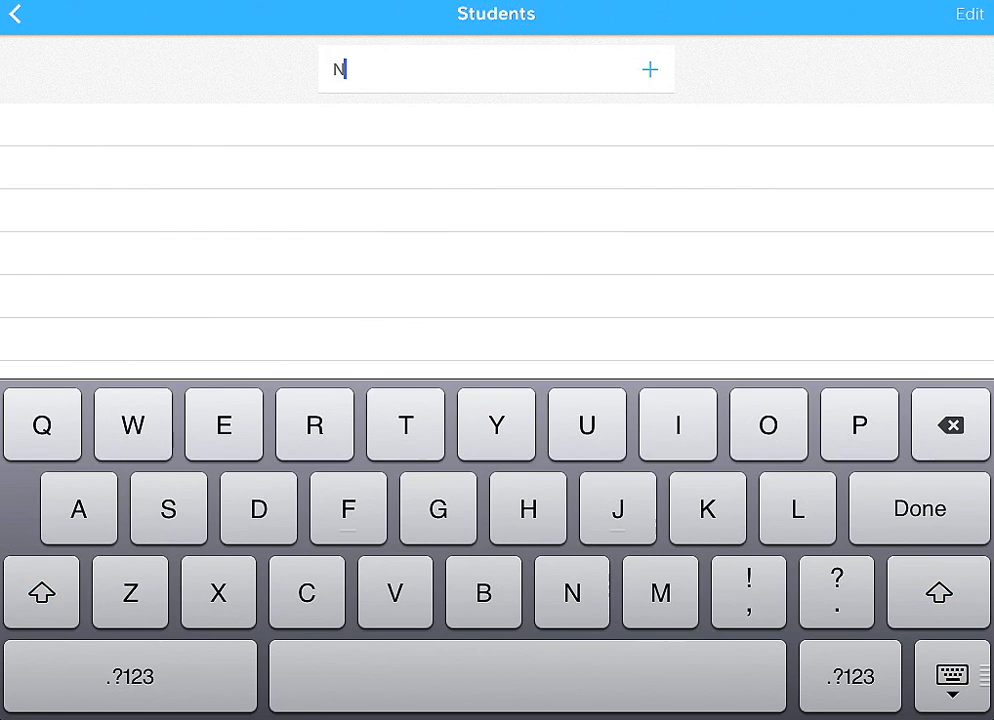
{"action": "type", "text": "ate Br"}
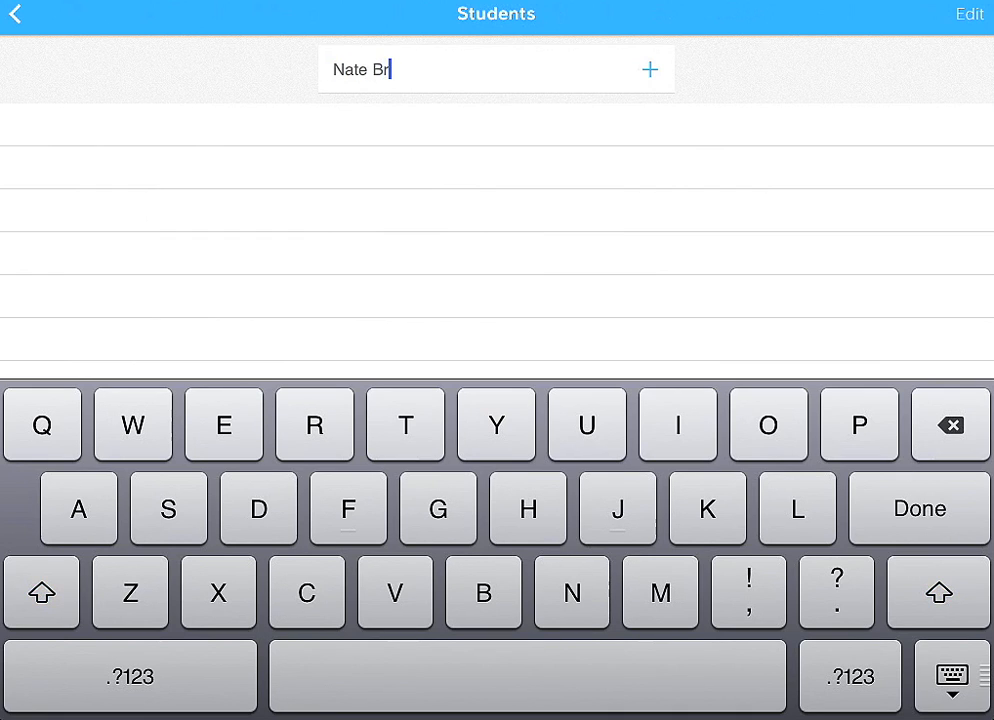
{"action": "type", "text": "own"}
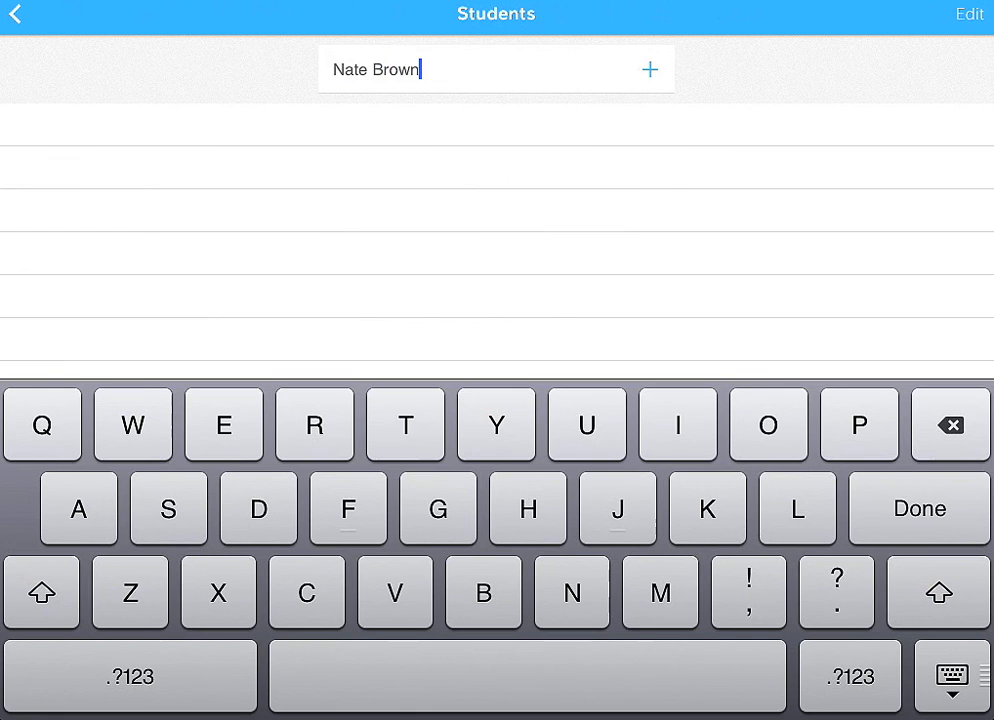
{"action": "left_click", "coordinate": [649, 69]}
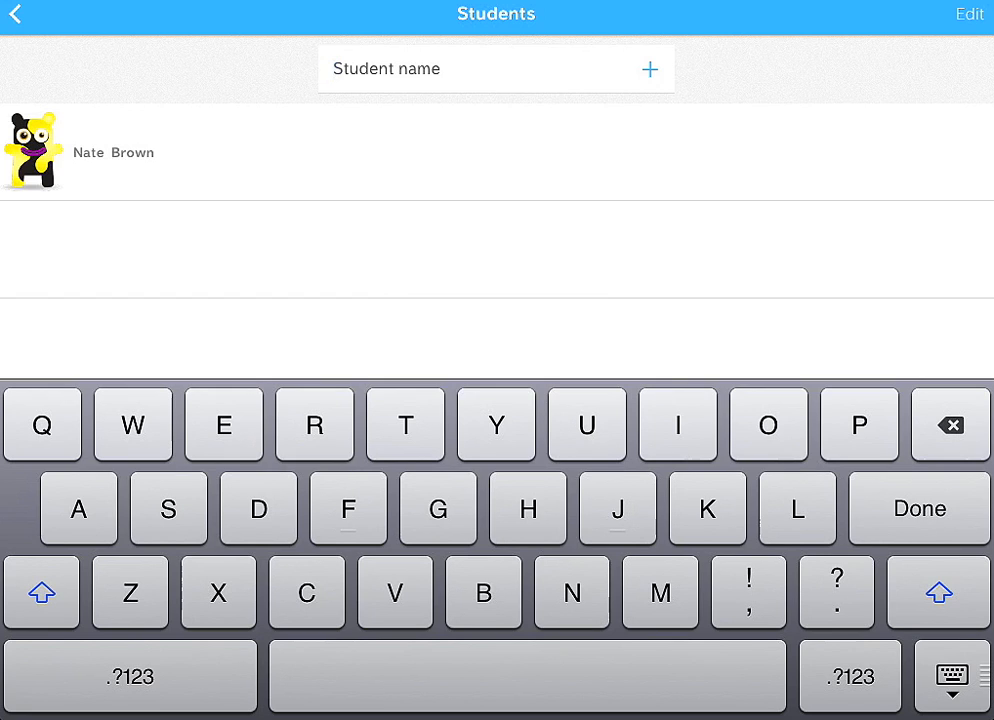
Step: Enter Alyssa Doe as the second student
{"action": "type", "text": "Al"}
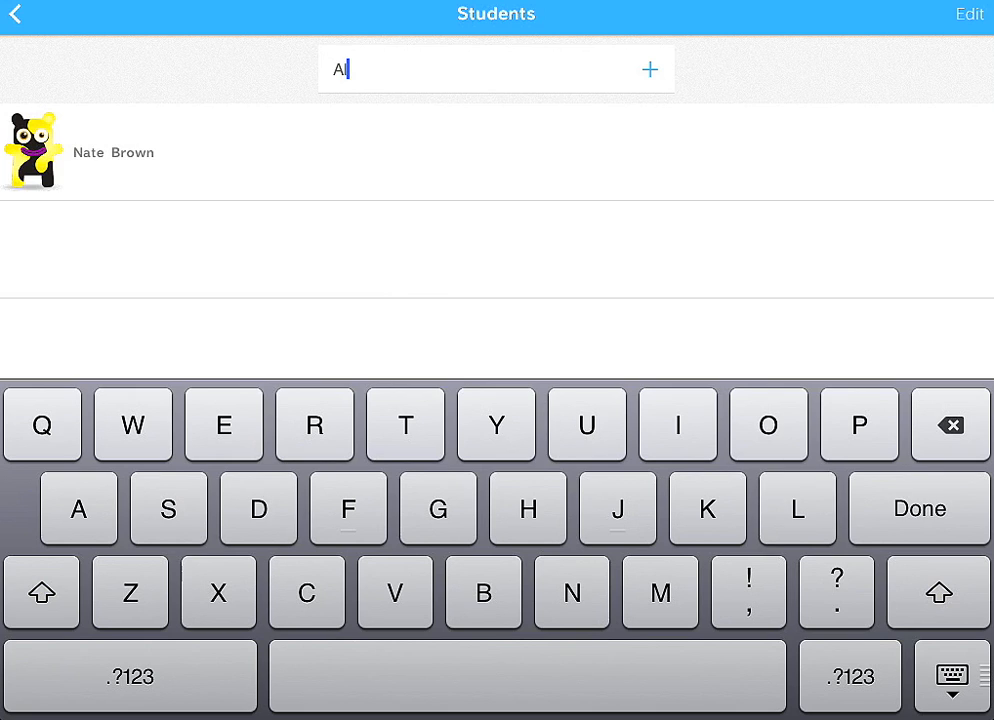
{"action": "type", "text": "yssa"}
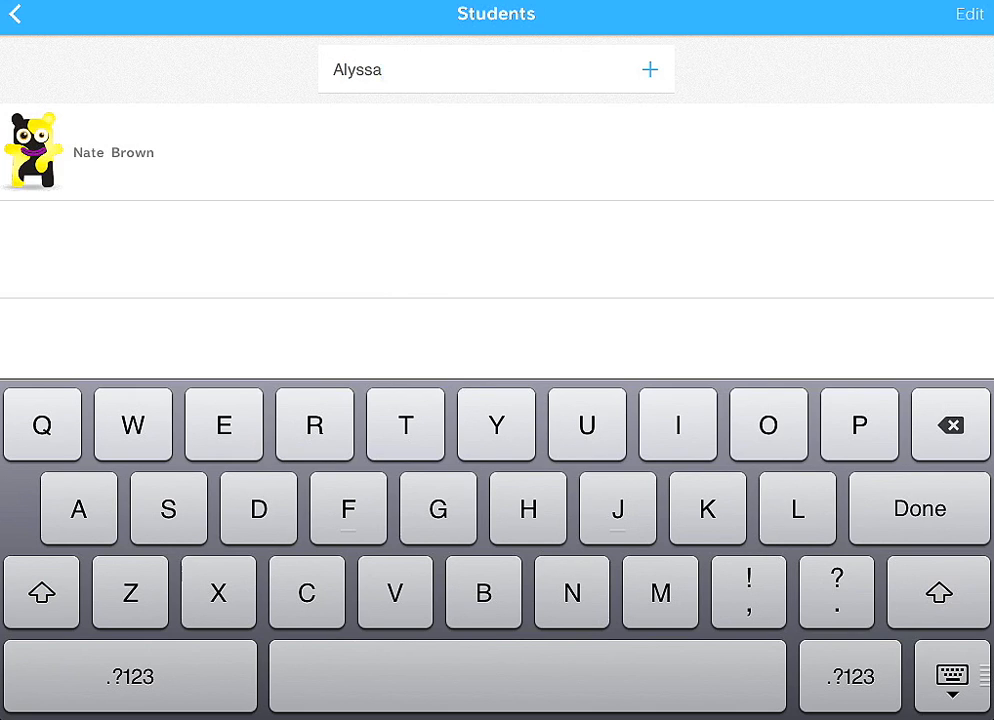
{"action": "type", "text": "D"}
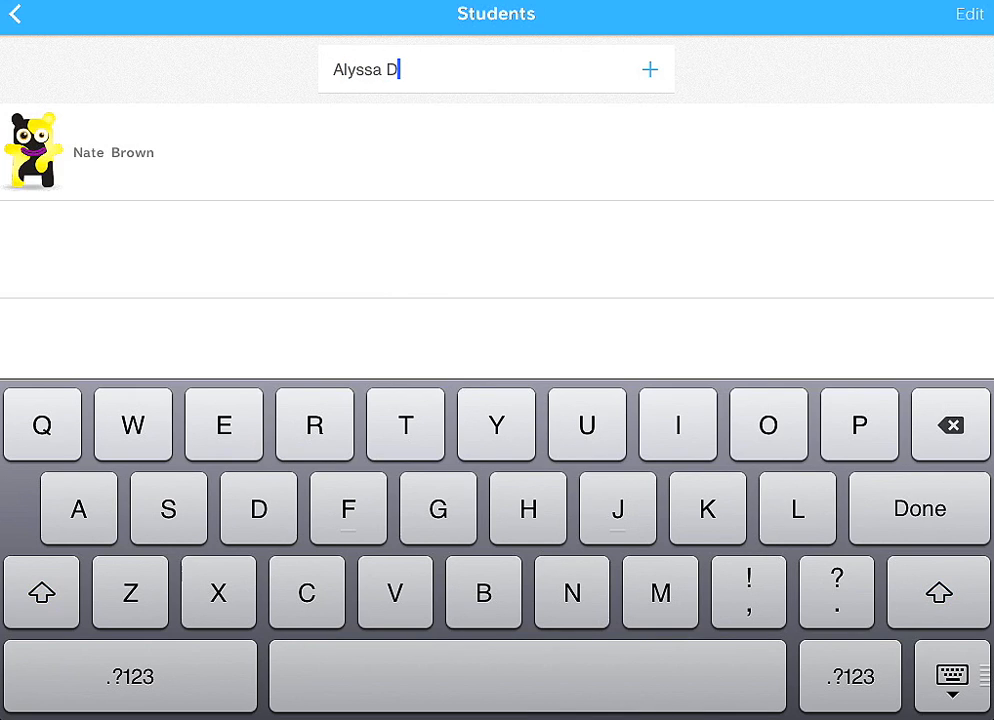
{"action": "type", "text": "oe"}
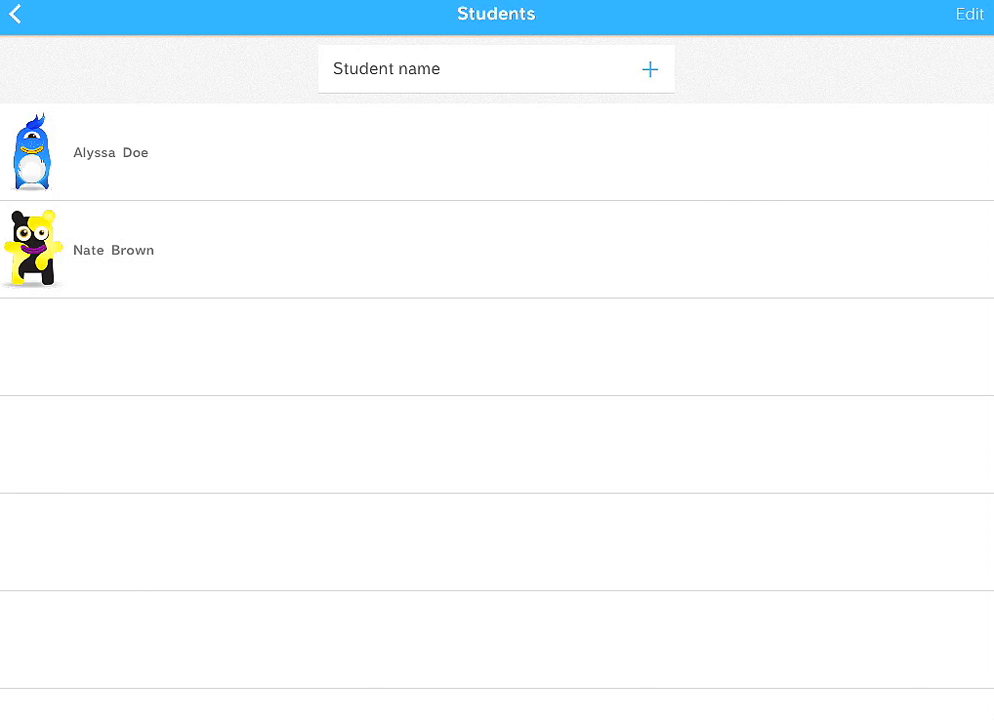
Step: Review Alyssa Doe's and Nate Brown's names, then go back to Edit Class
{"action": "left_click", "coordinate": [110, 152]}
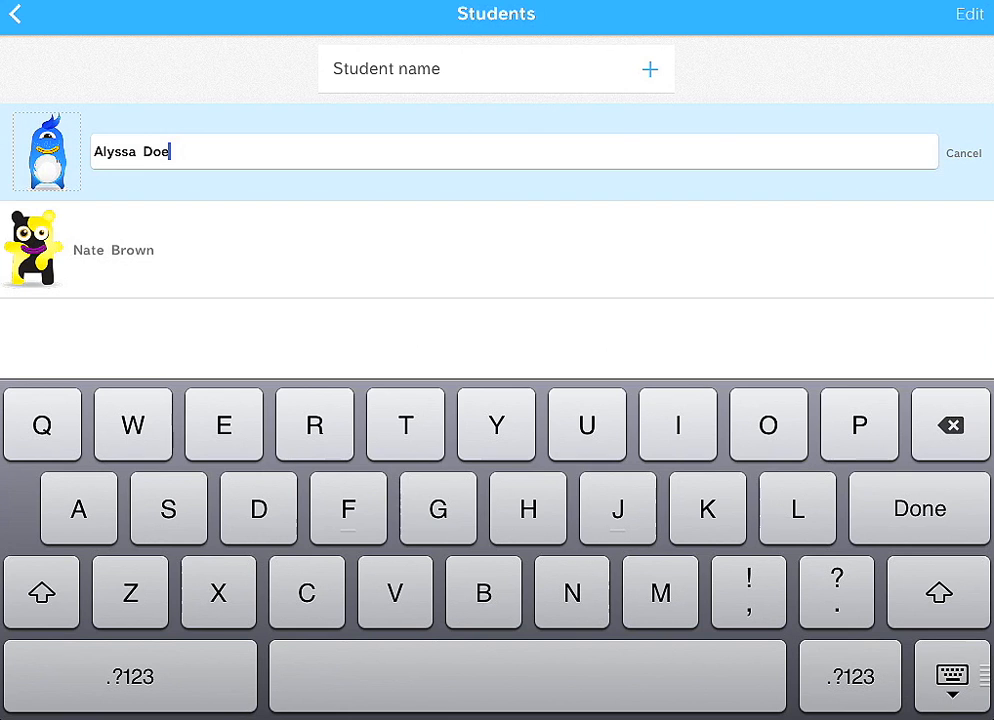
{"action": "left_click", "coordinate": [46, 152]}
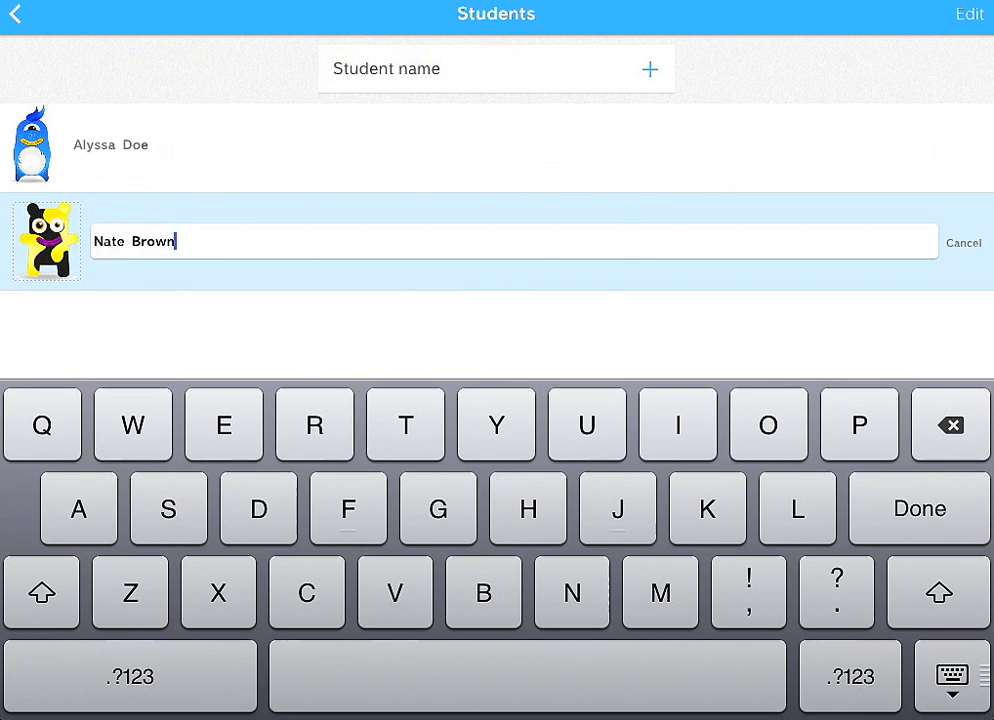
{"action": "left_click", "coordinate": [45, 242]}
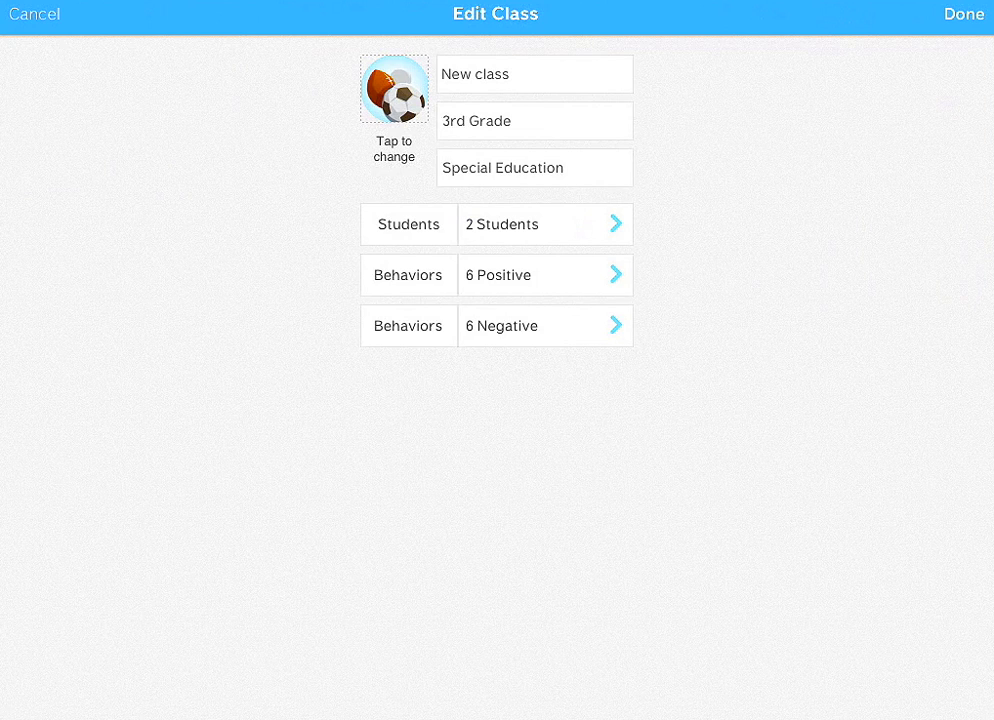
Step: Review the 6 positive and 6 negative behaviors, then save the class with Done
{"action": "left_click", "coordinate": [544, 275]}
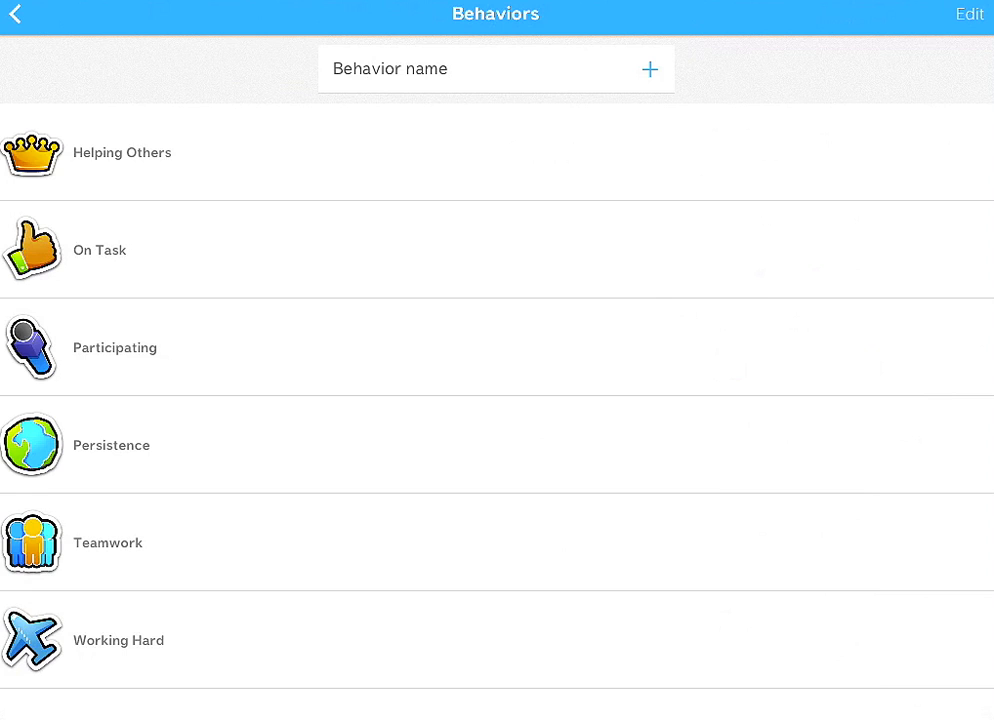
{"action": "left_click", "coordinate": [20, 14]}
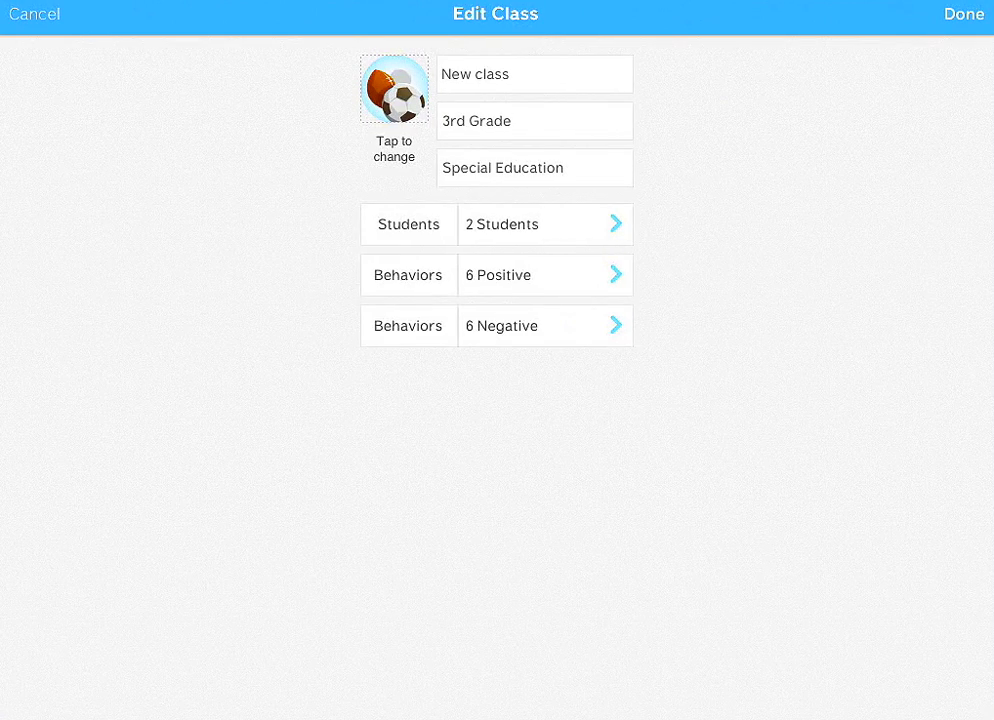
{"action": "left_click", "coordinate": [545, 325]}
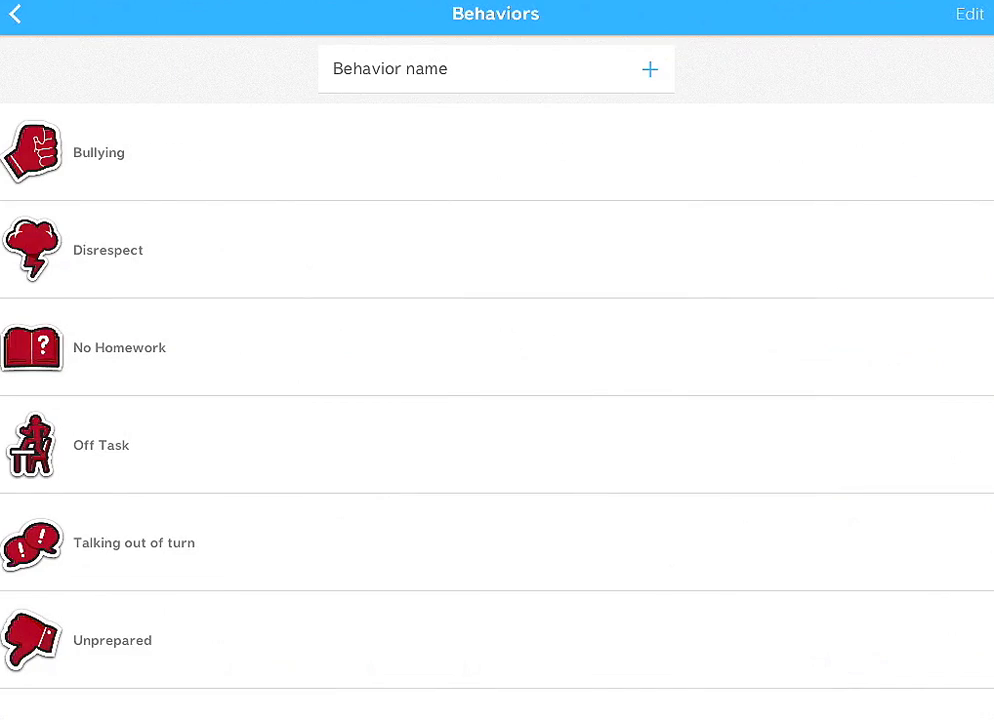
{"action": "left_click", "coordinate": [15, 14]}
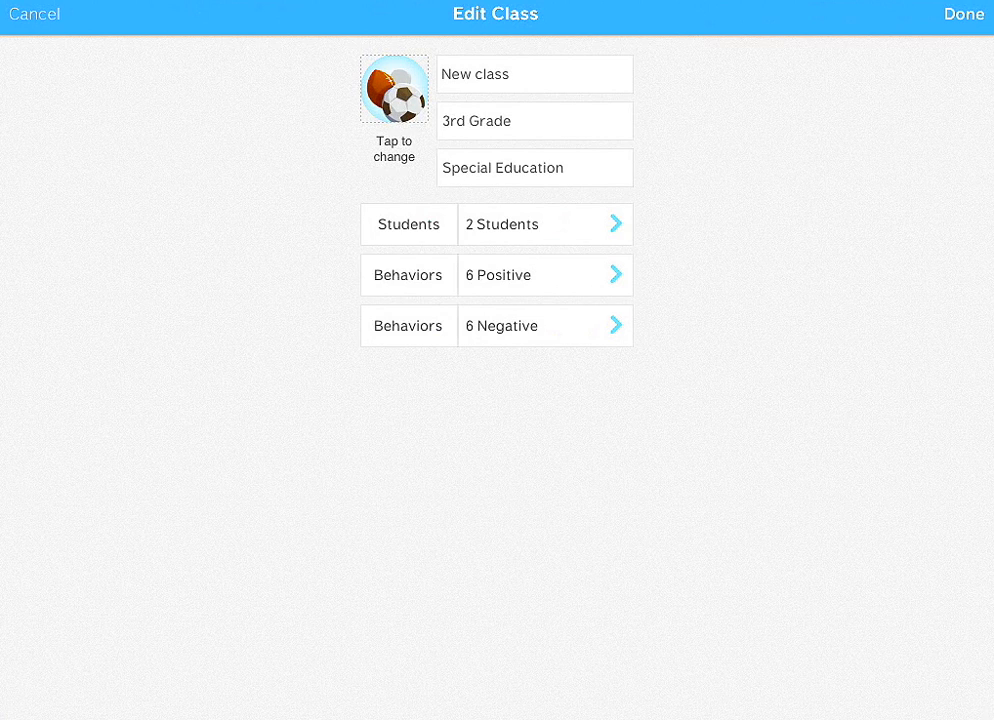
{"action": "left_click", "coordinate": [963, 14]}
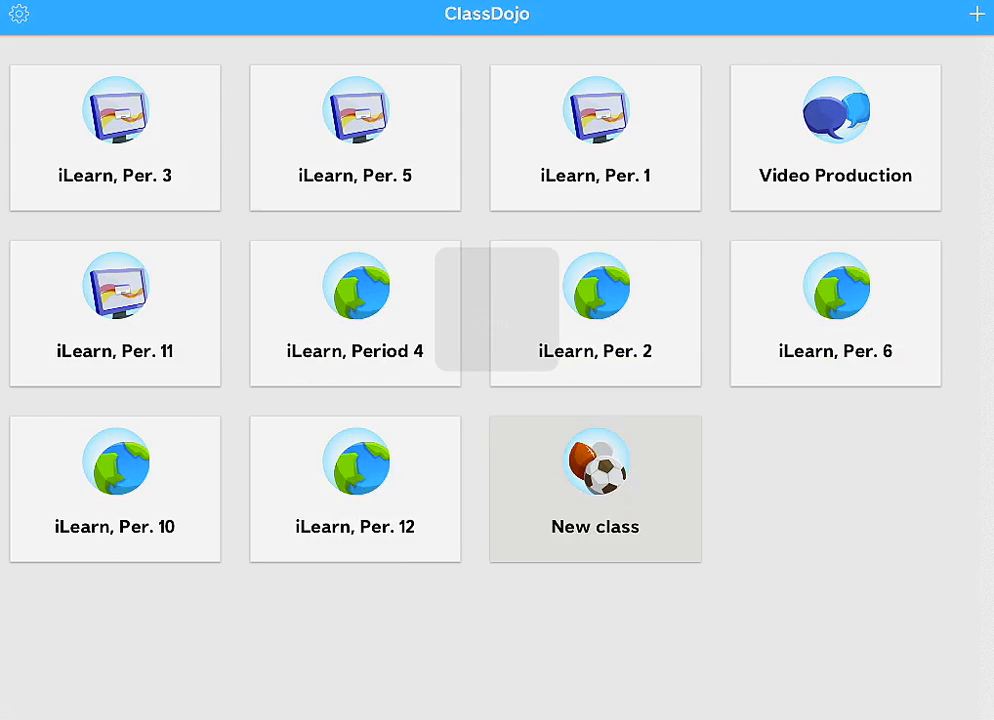
Step: Open the New class tile and start a class session
{"action": "left_click", "coordinate": [595, 489]}
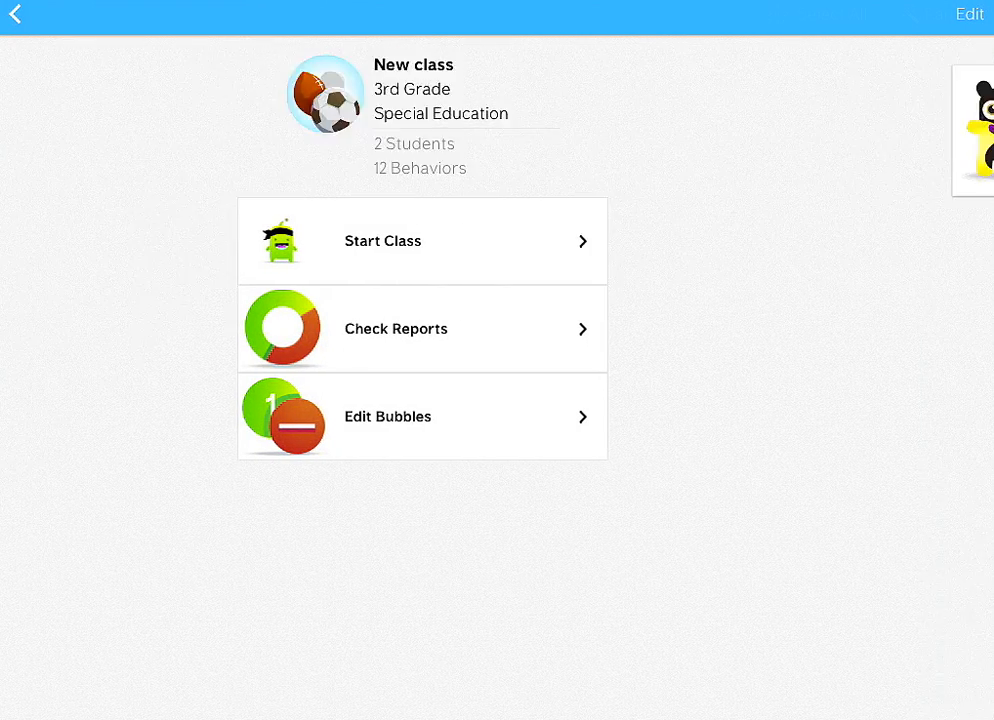
{"action": "left_click", "coordinate": [420, 241]}
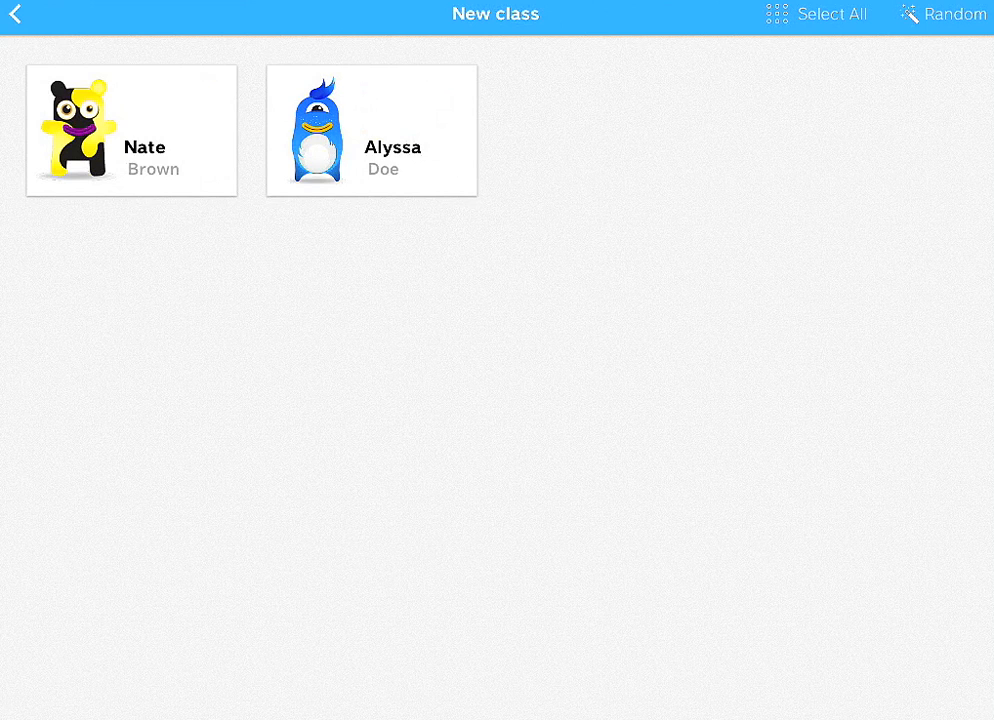
{"action": "left_click", "coordinate": [131, 130]}
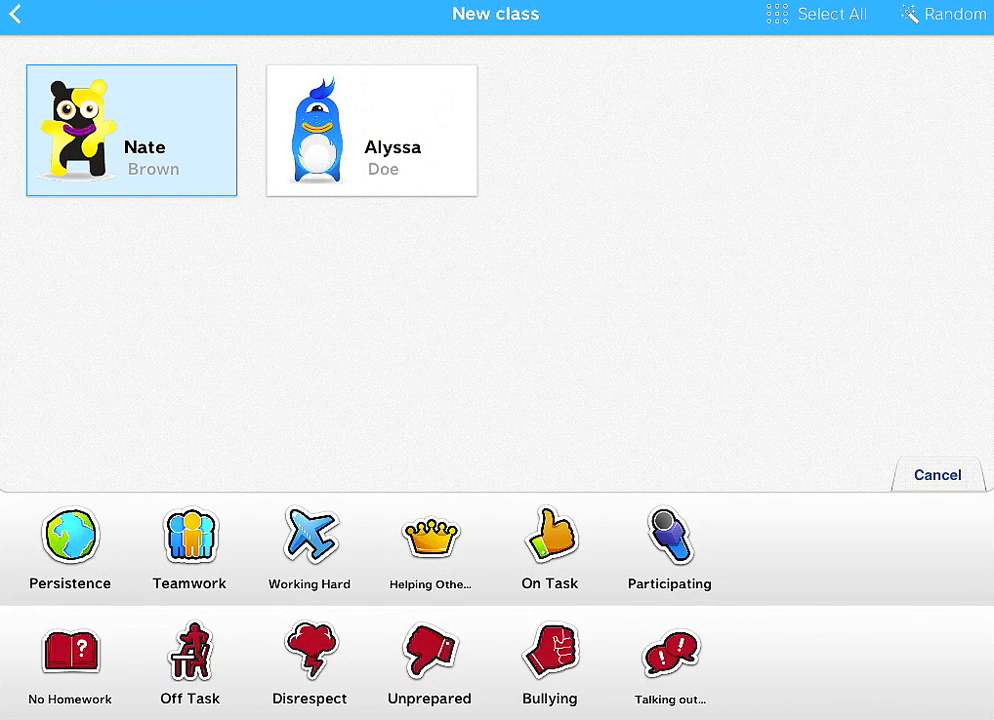
{"action": "left_click", "coordinate": [371, 130]}
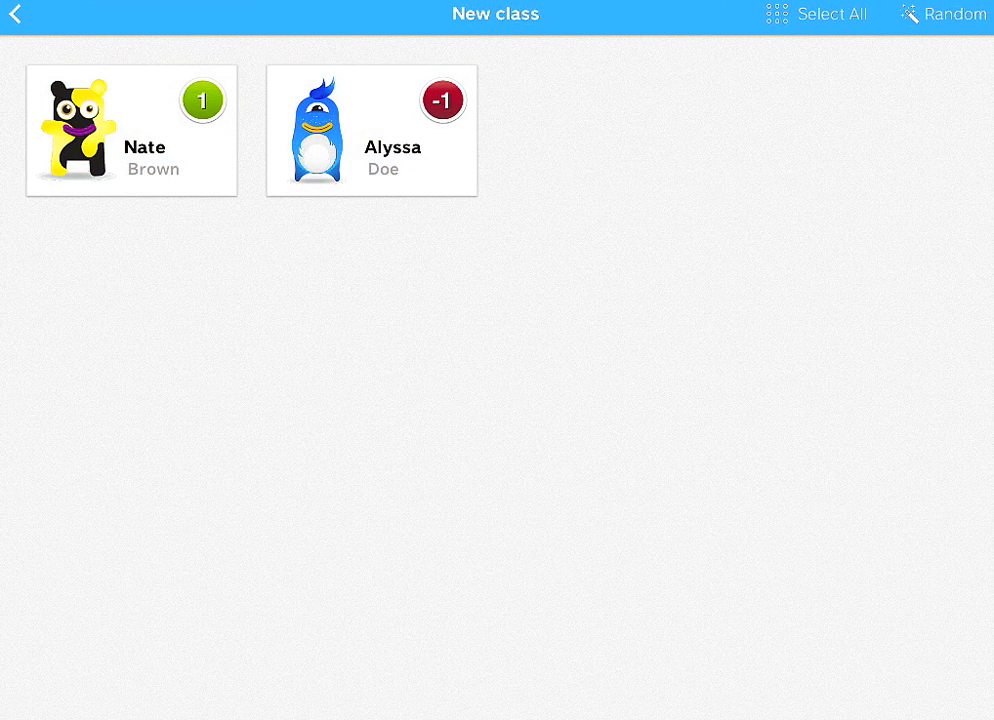
{"action": "left_click", "coordinate": [371, 131]}
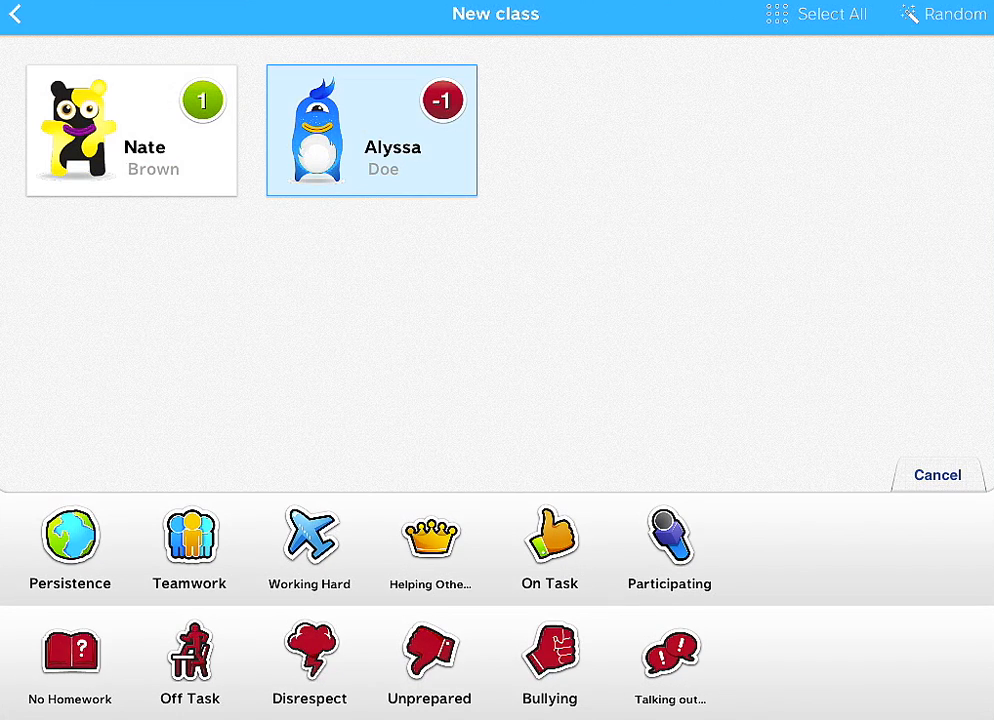
{"action": "left_click", "coordinate": [936, 474]}
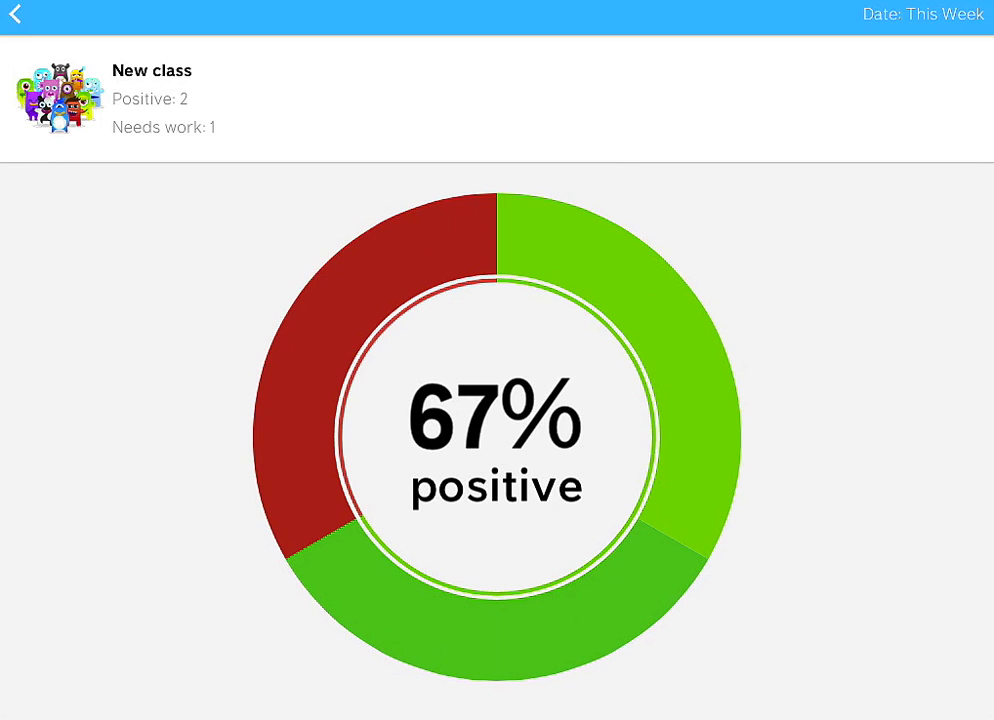
Step: View Alyssa Doe's 50% positive report and go back to the New class menu
{"action": "left_click", "coordinate": [16, 14]}
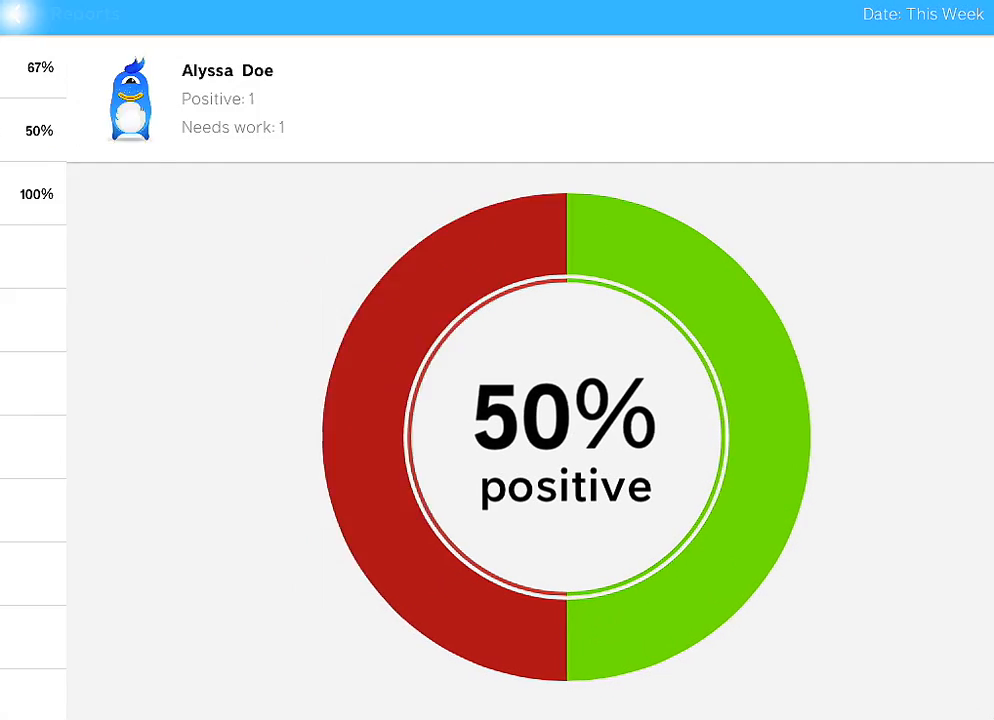
{"action": "left_click", "coordinate": [16, 14]}
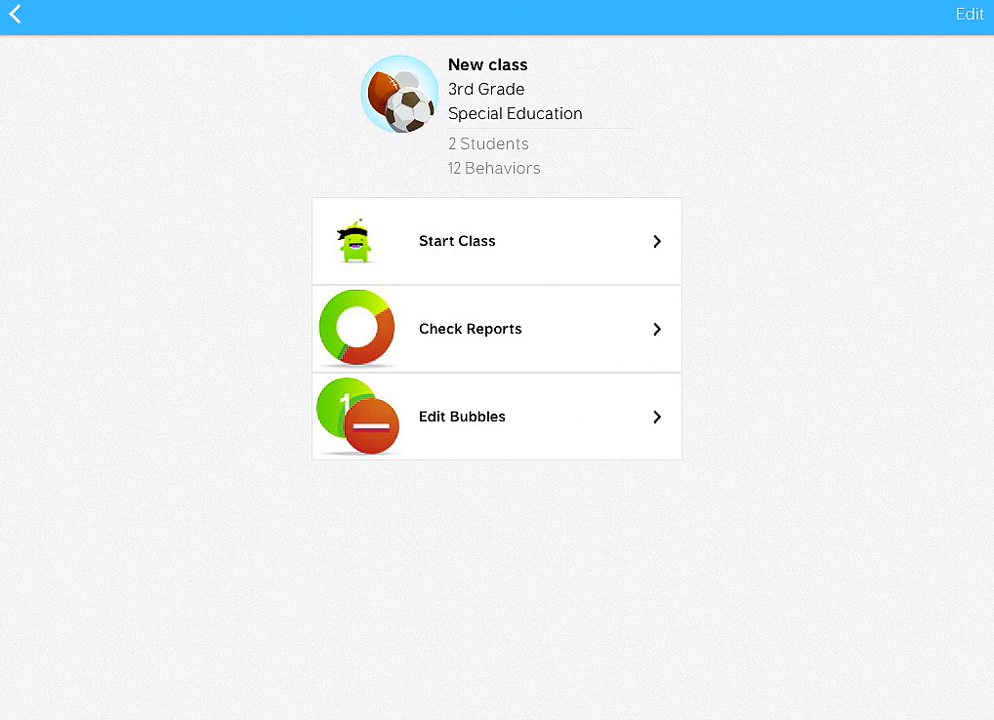
{"action": "left_click", "coordinate": [496, 416]}
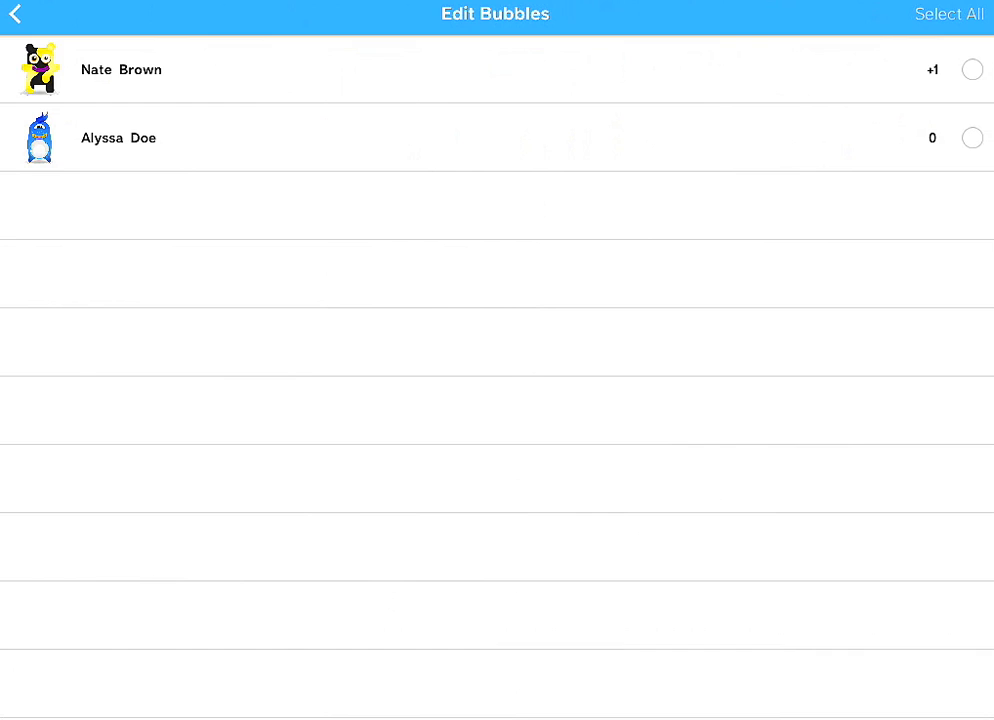
{"action": "left_click", "coordinate": [948, 13]}
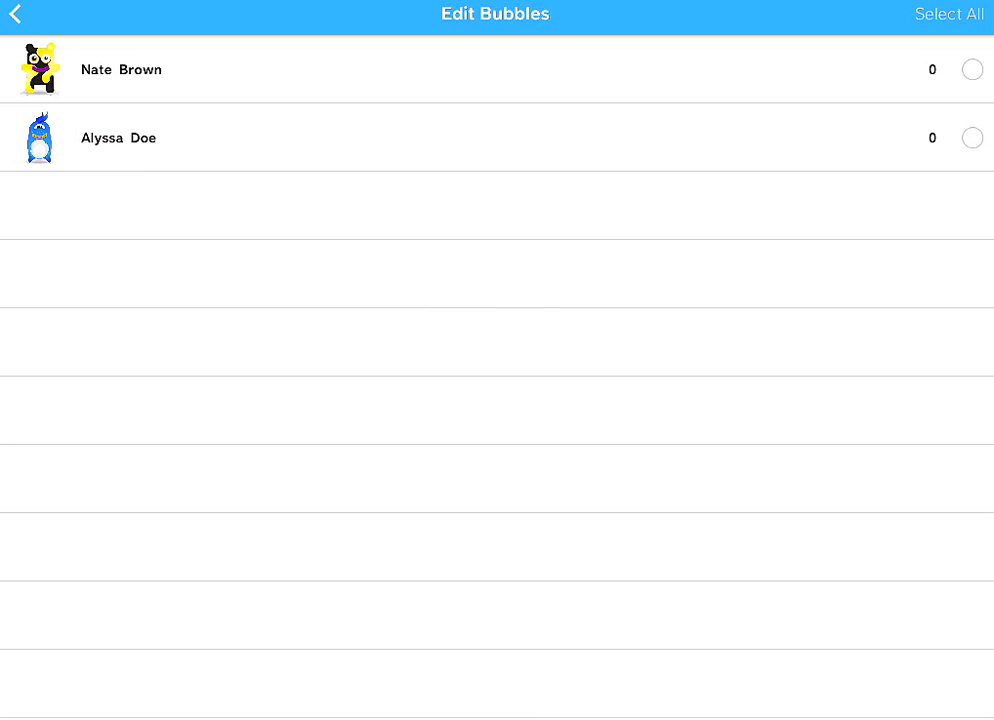
{"action": "left_click", "coordinate": [13, 14]}
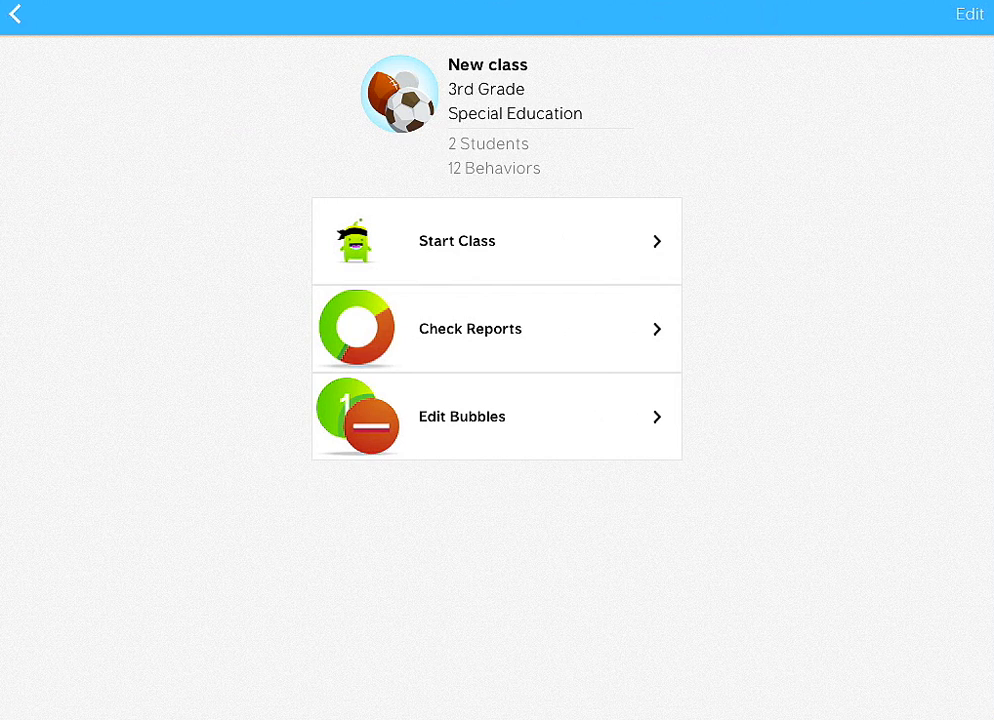
{"action": "left_click", "coordinate": [15, 14]}
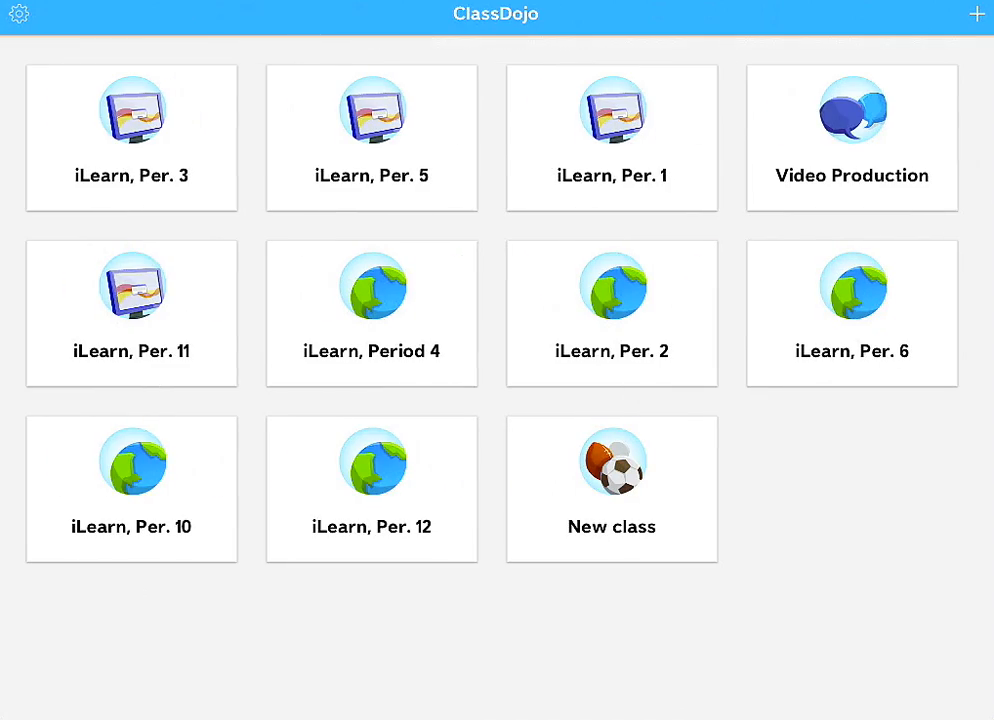